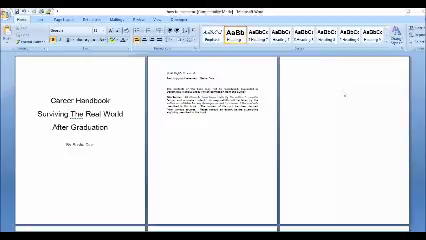
# - Modify the Heading 1 style's font and paragraph formatting so all chapter titles update
pyautogui.scroll(-3)
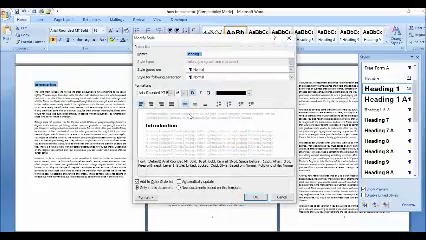
pyautogui.click(176, 96)
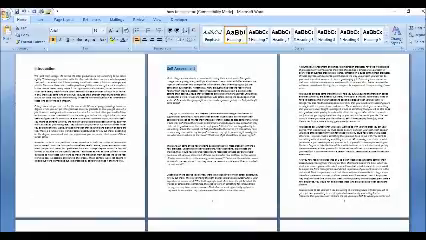
pyautogui.scroll(-3)
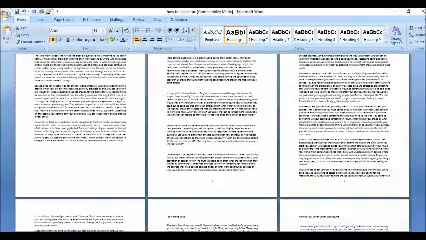
pyautogui.scroll(-3)
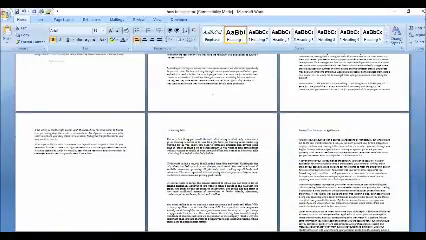
pyautogui.scroll(-3)
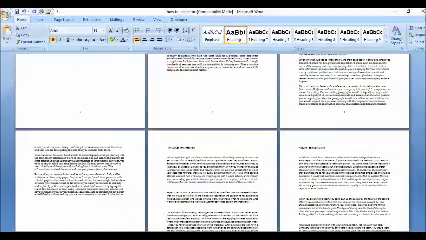
pyautogui.scroll(-3)
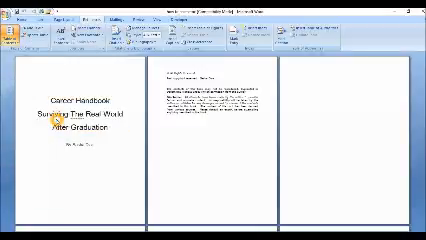
# - Retype 'Career Handbook' as the title line above 'Surviving The Real World After Graduation'
pyautogui.scroll(-3)
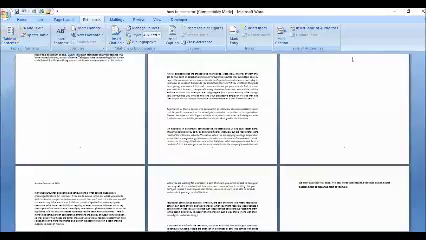
pyautogui.scroll(-3)
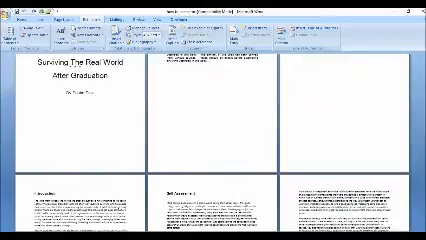
pyautogui.write('Career Handbook')
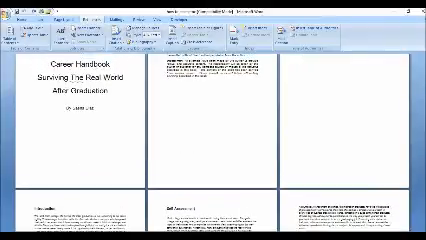